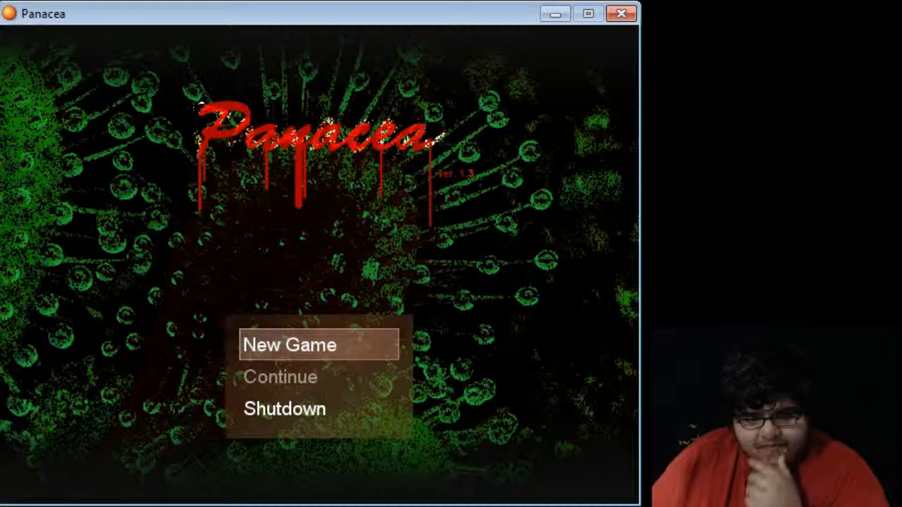
click(289, 344)
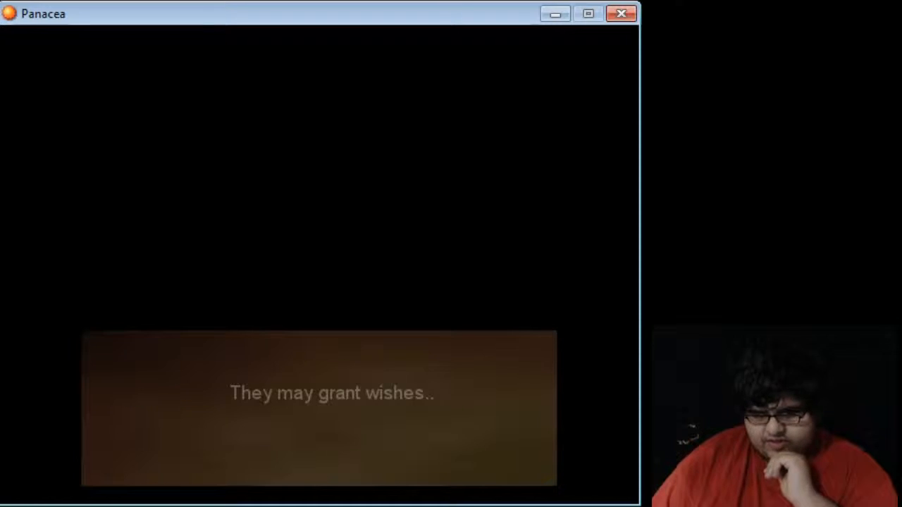
click(317, 408)
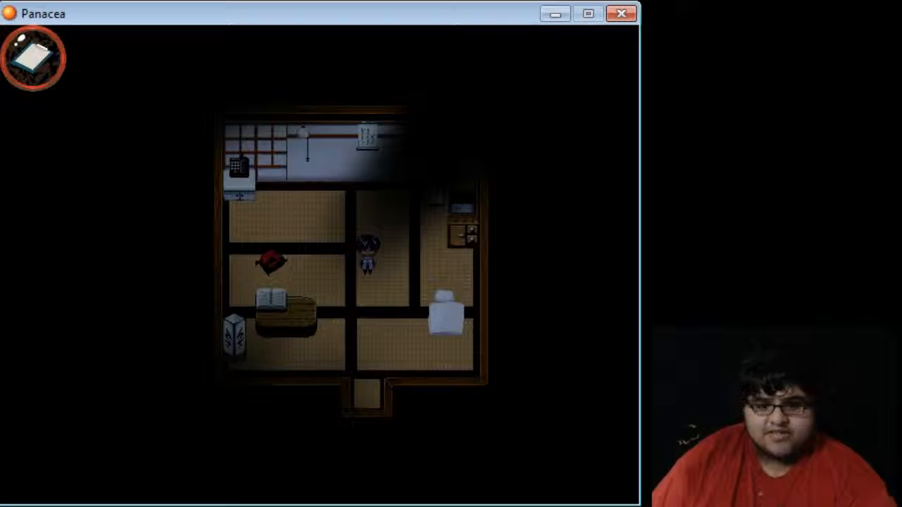
key(down)
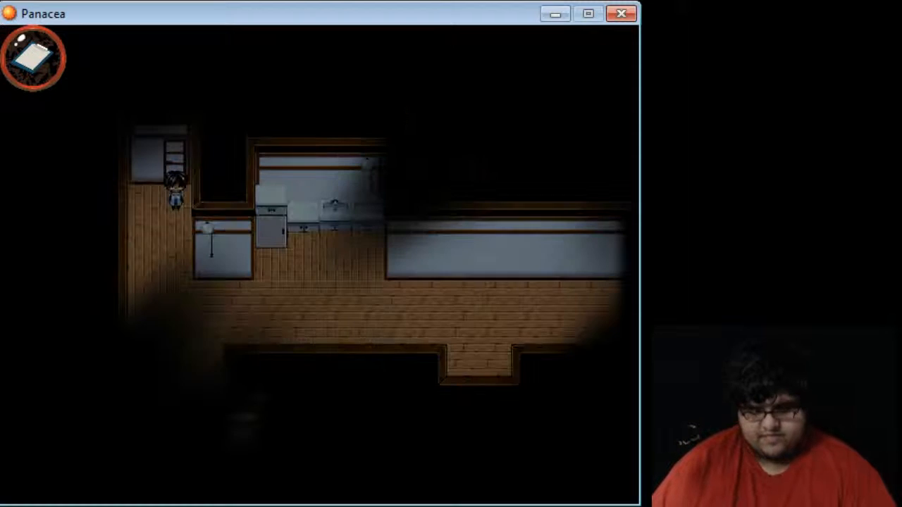
key(down)
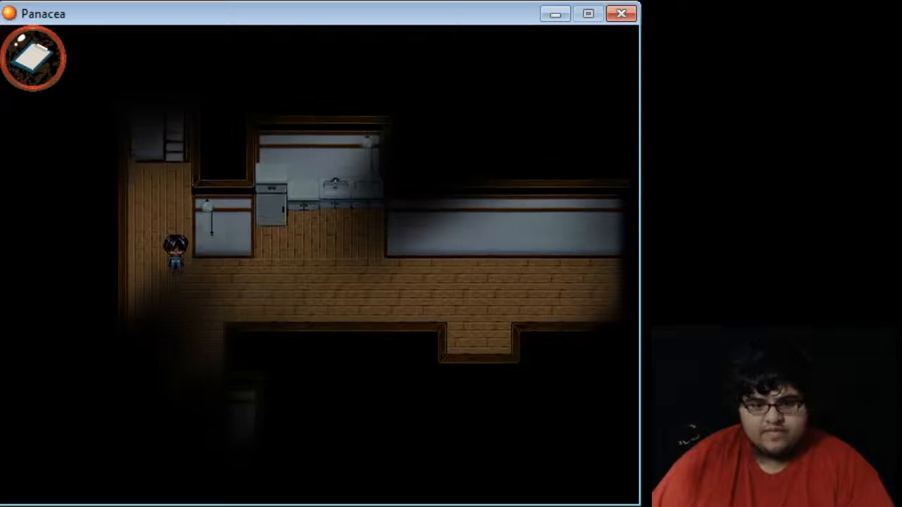
key(Right)
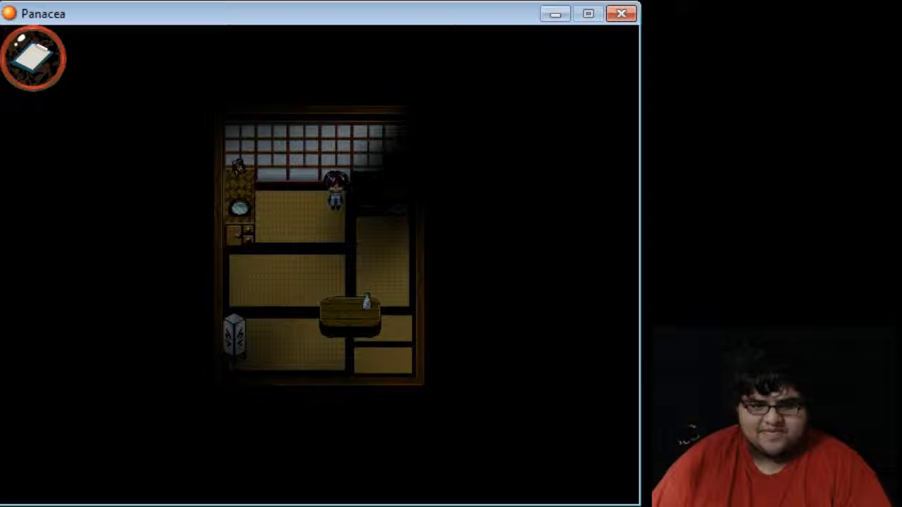
key(Down)
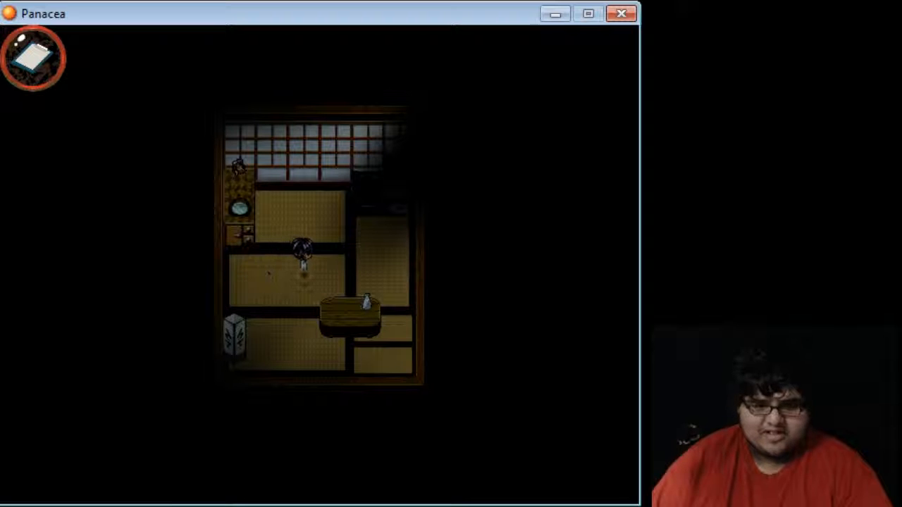
key(Down)
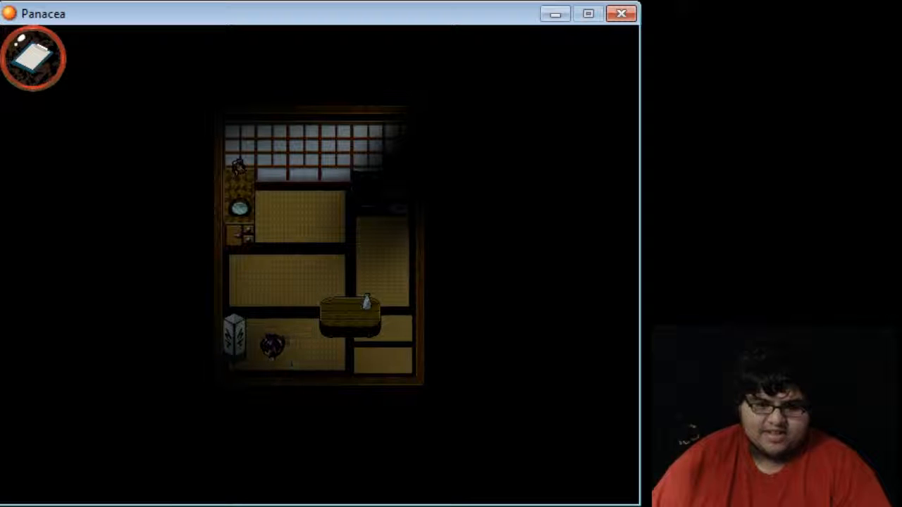
key(up)
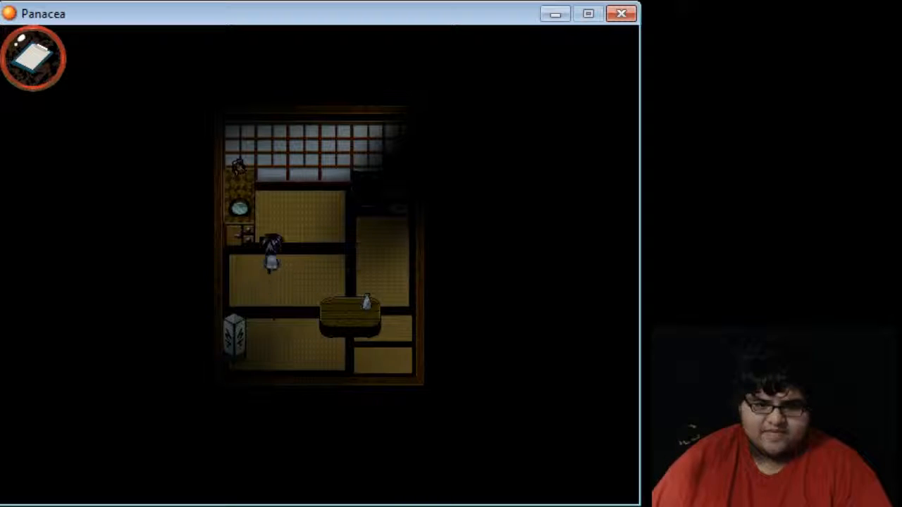
key(up)
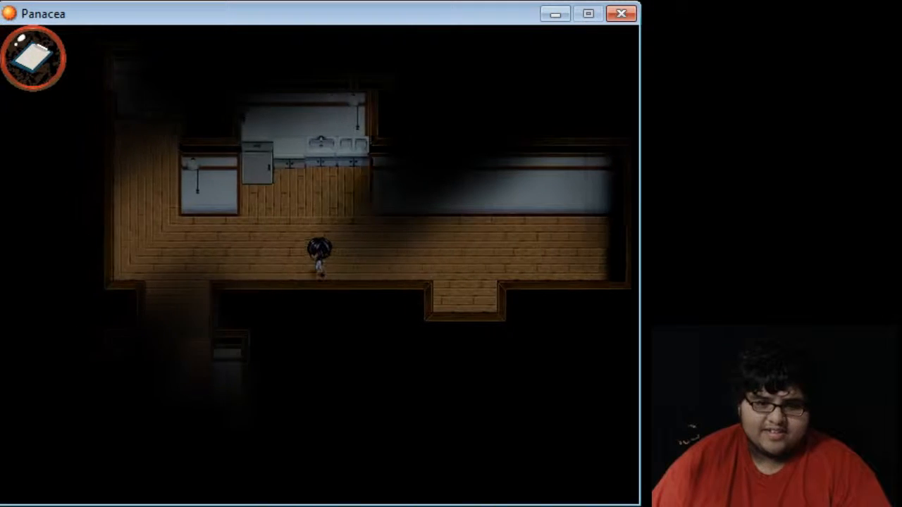
key(Left)
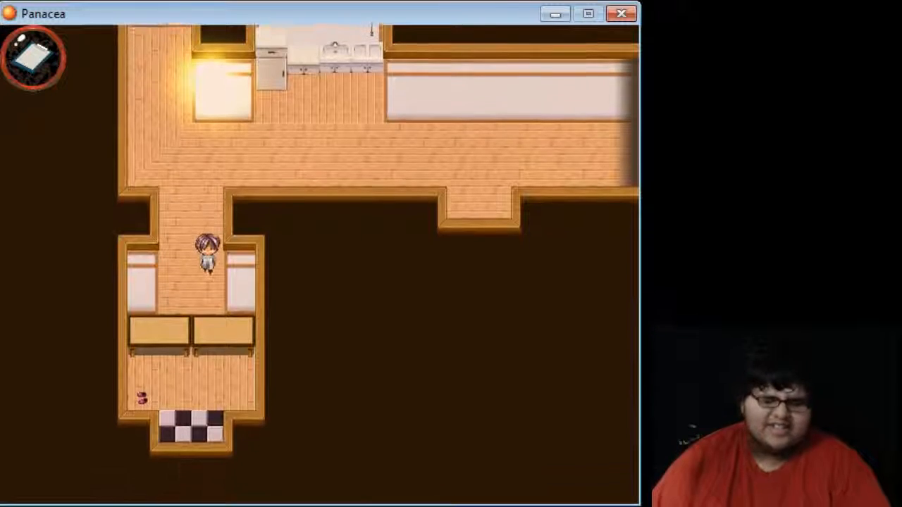
key(down)
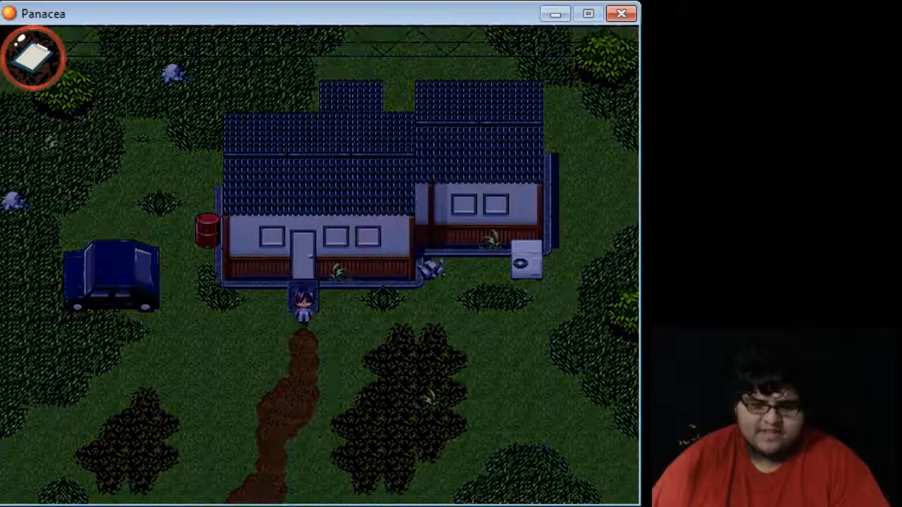
key(Left)
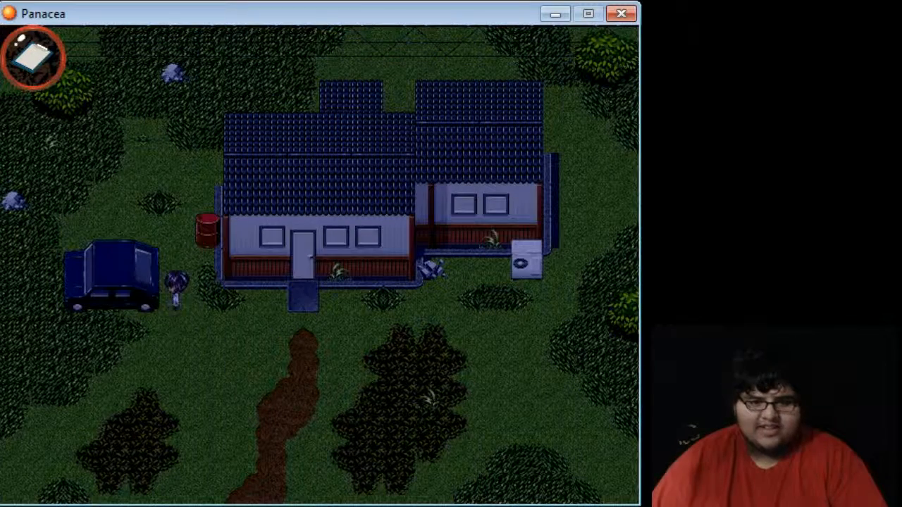
key(Down)
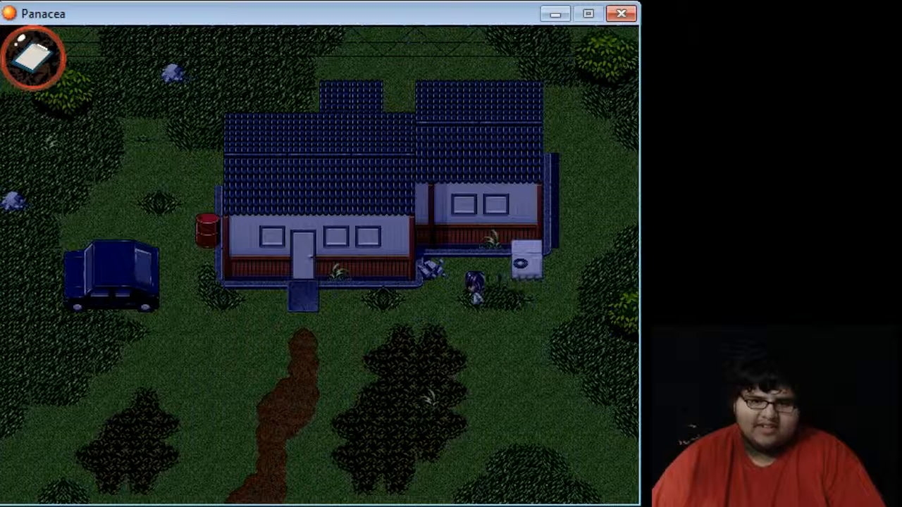
key(Down)
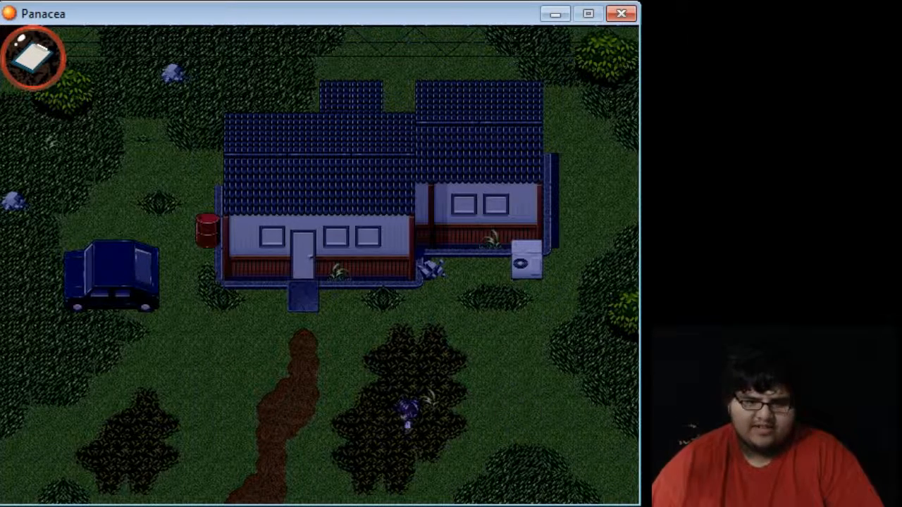
key(up)
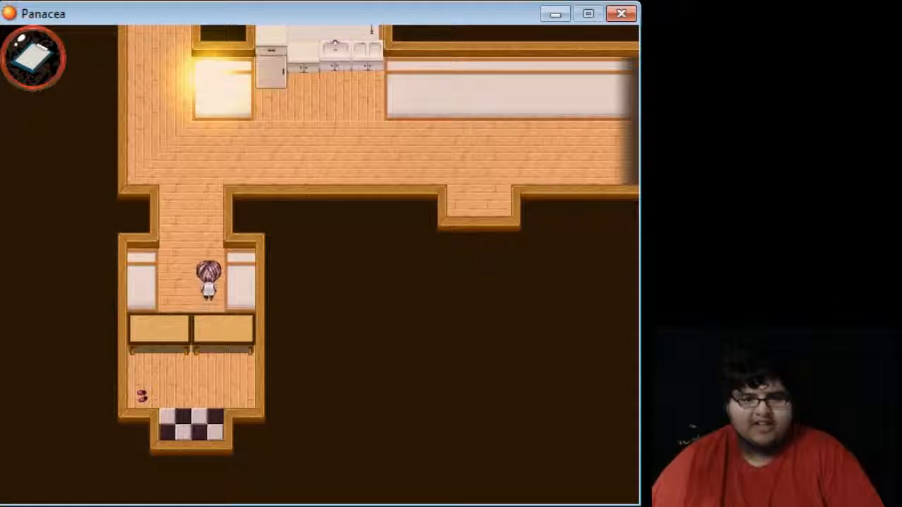
key(up)
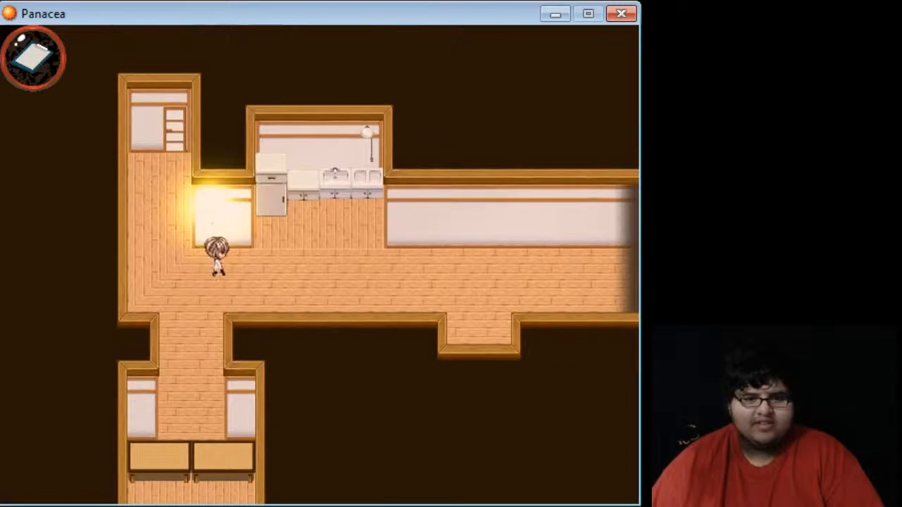
key(up)
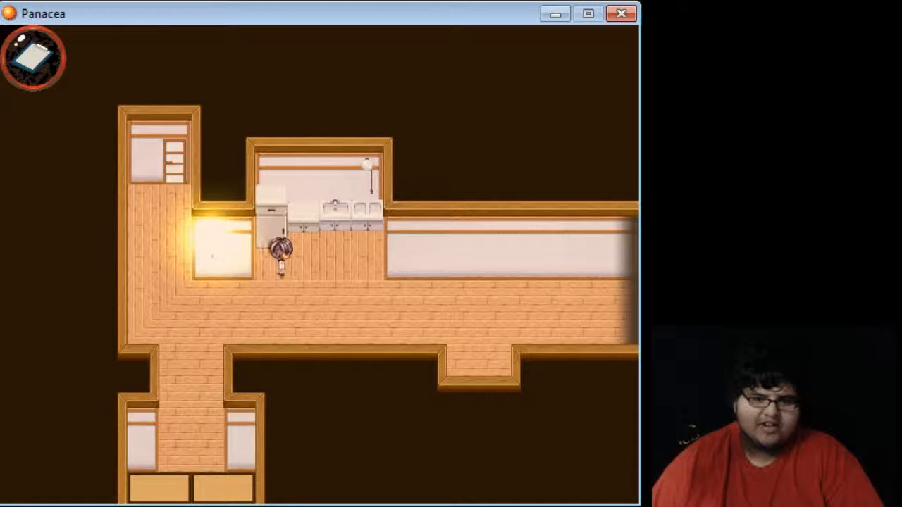
key(up)
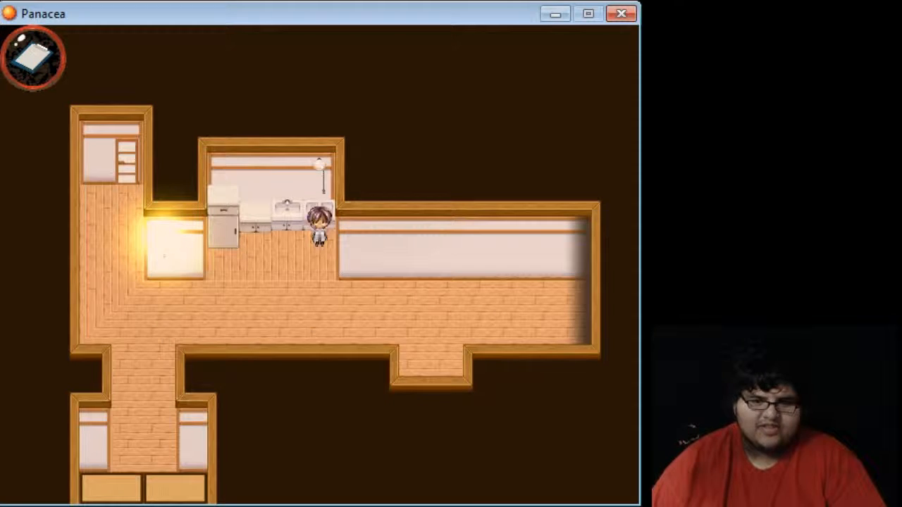
key(Down)
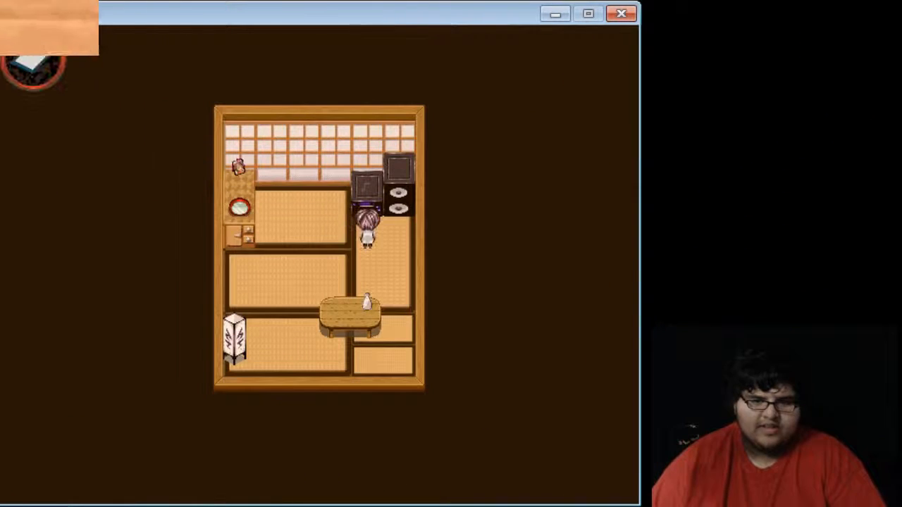
key(Left)
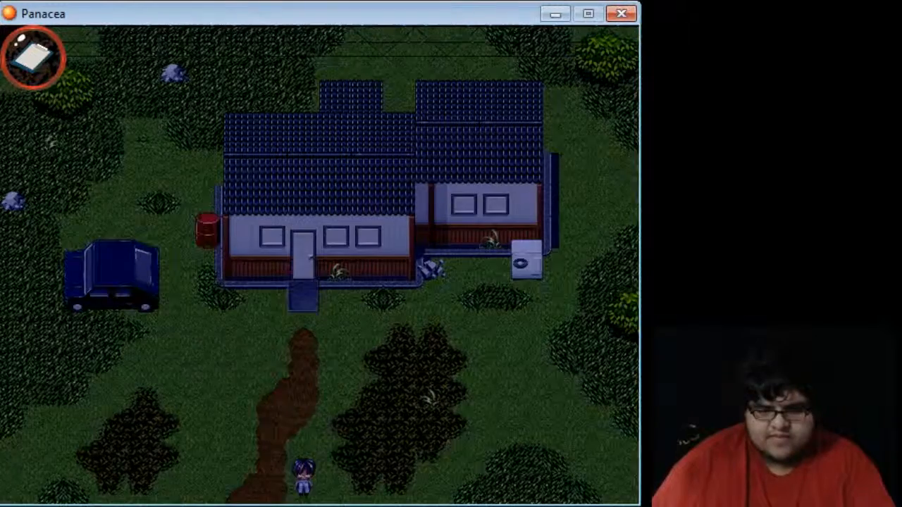
key(Down)
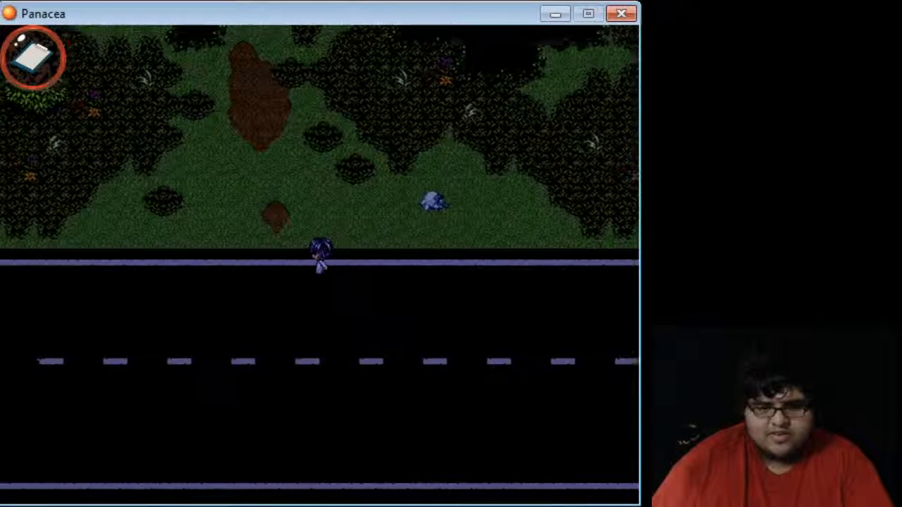
key(Left)
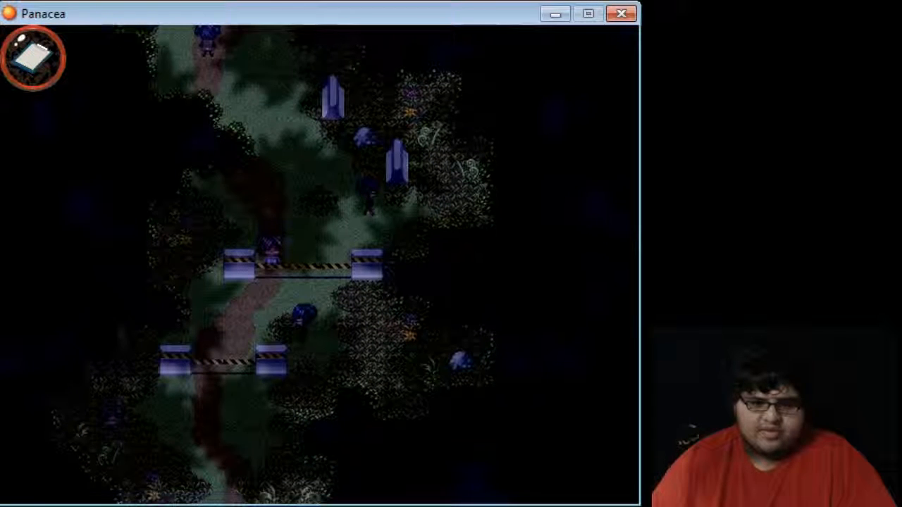
key(Up)
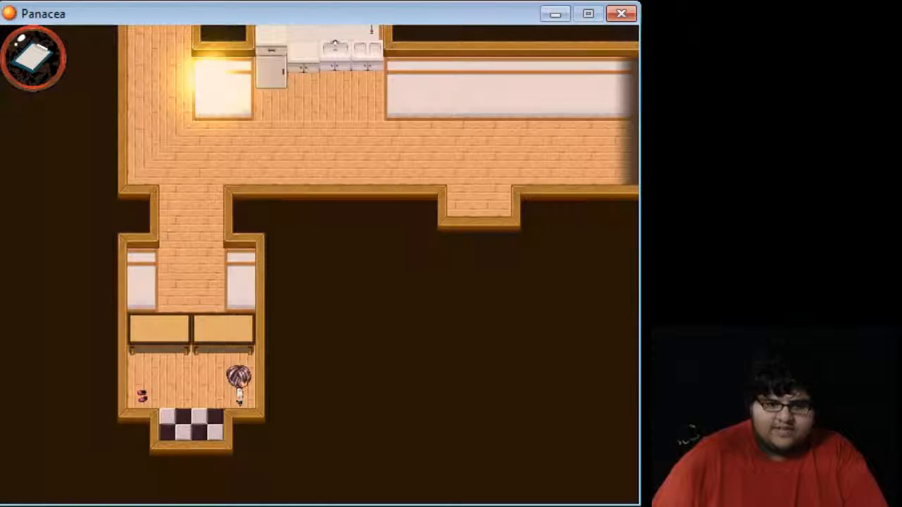
key(up)
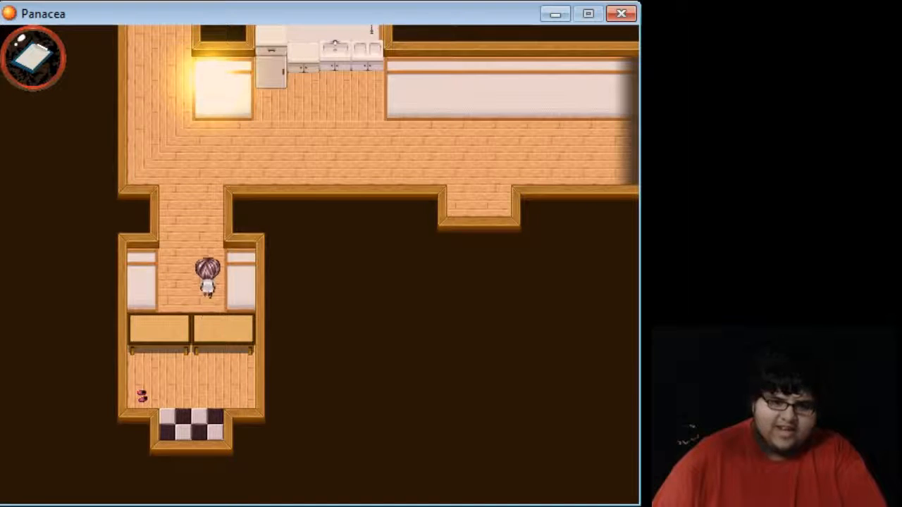
key(up)
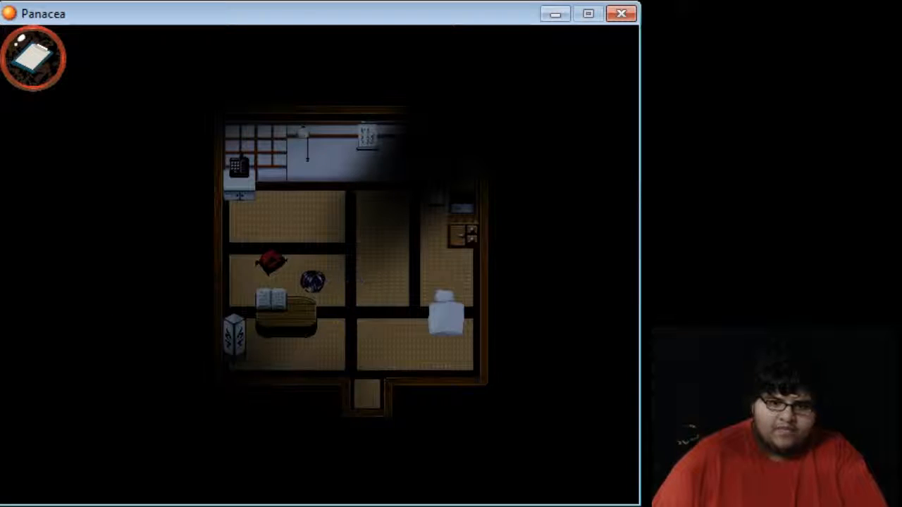
key(up)
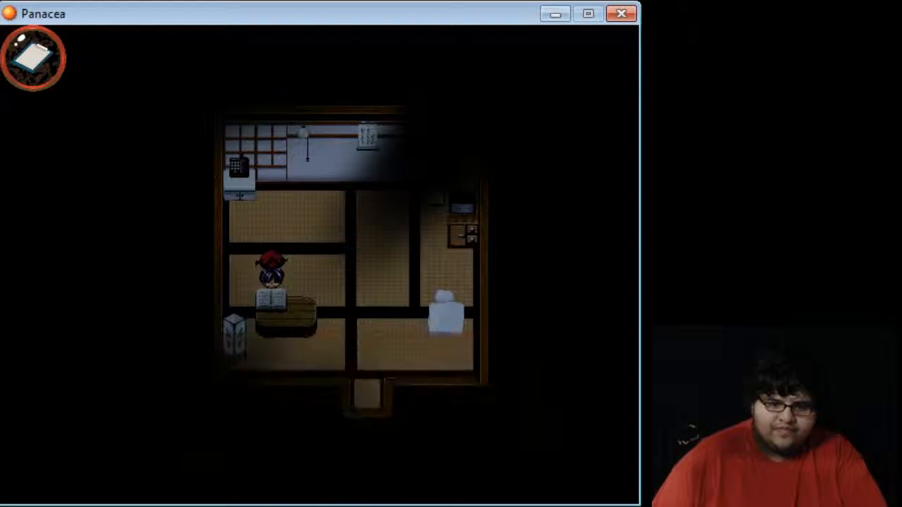
key(Right)
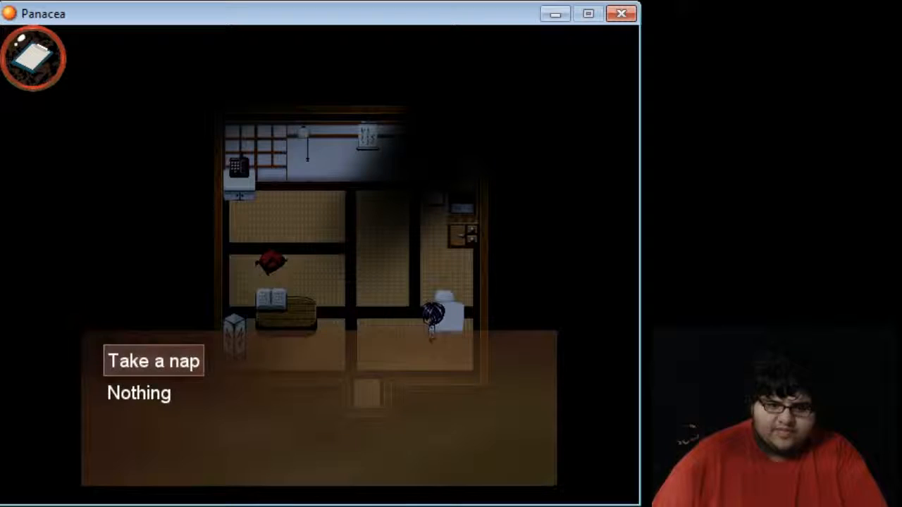
click(152, 361)
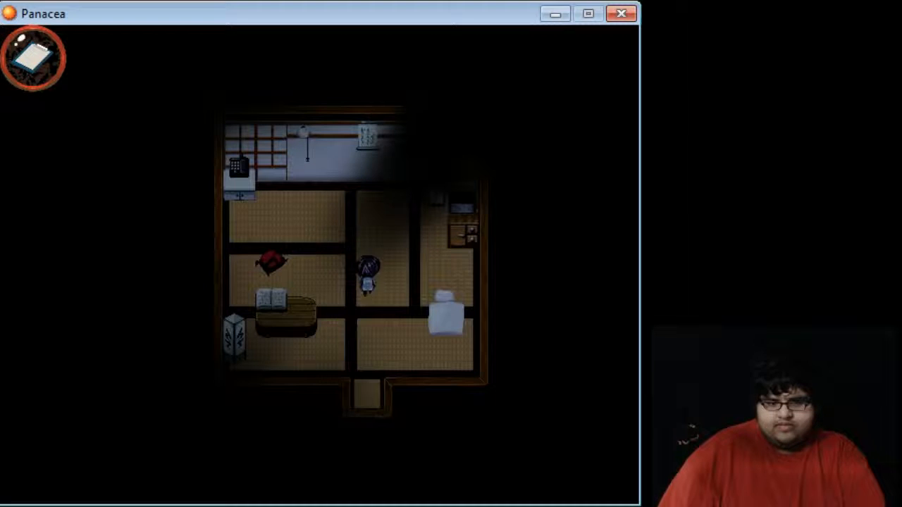
key(up)
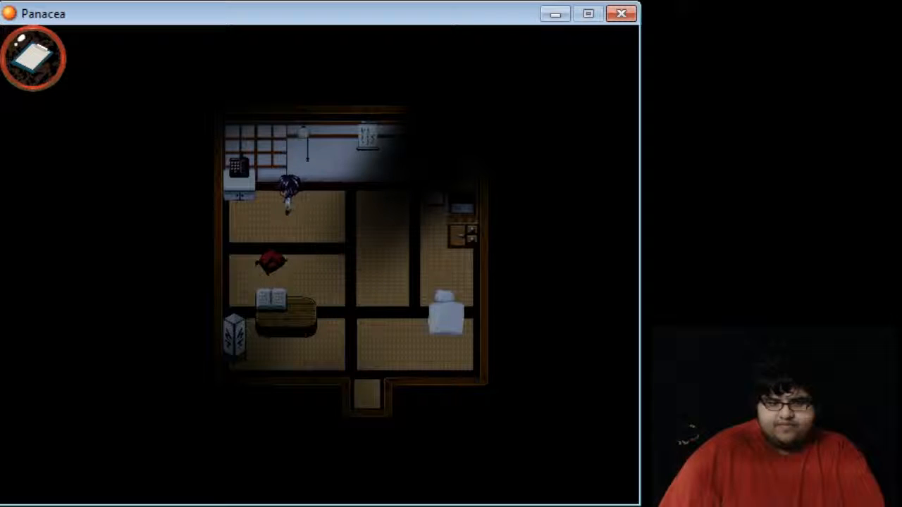